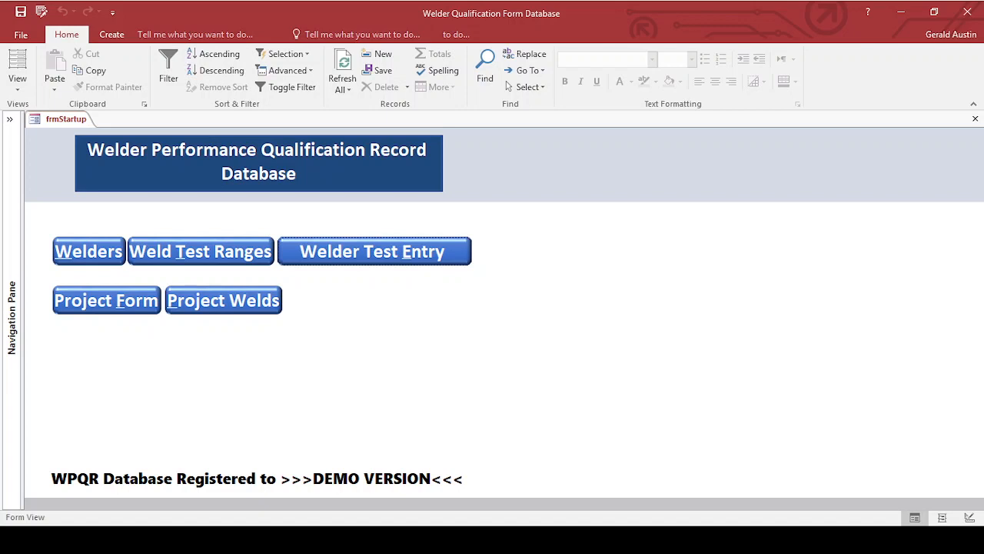
{"action": "mouse_move", "coordinate": [241, 344]}
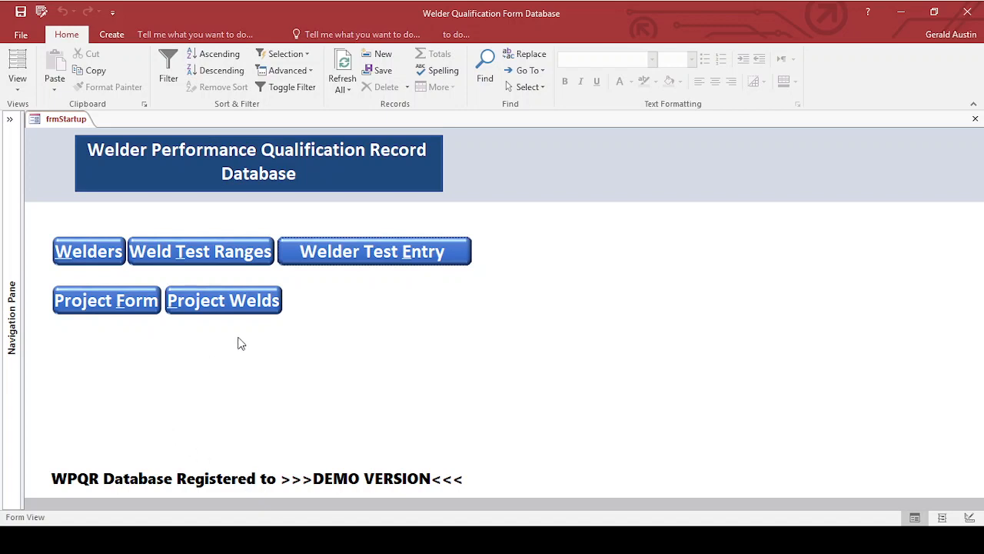
{"action": "mouse_move", "coordinate": [400, 348]}
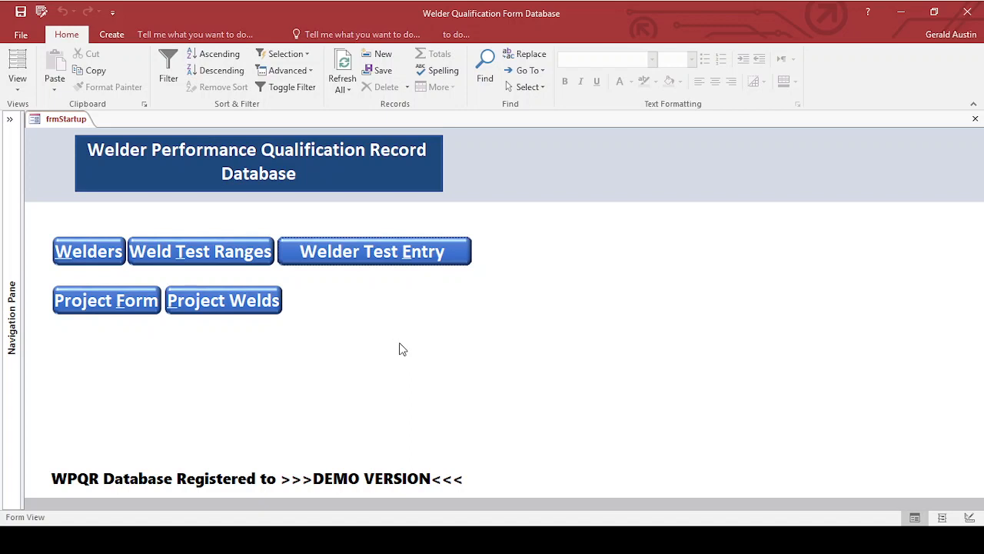
{"action": "mouse_move", "coordinate": [299, 429]}
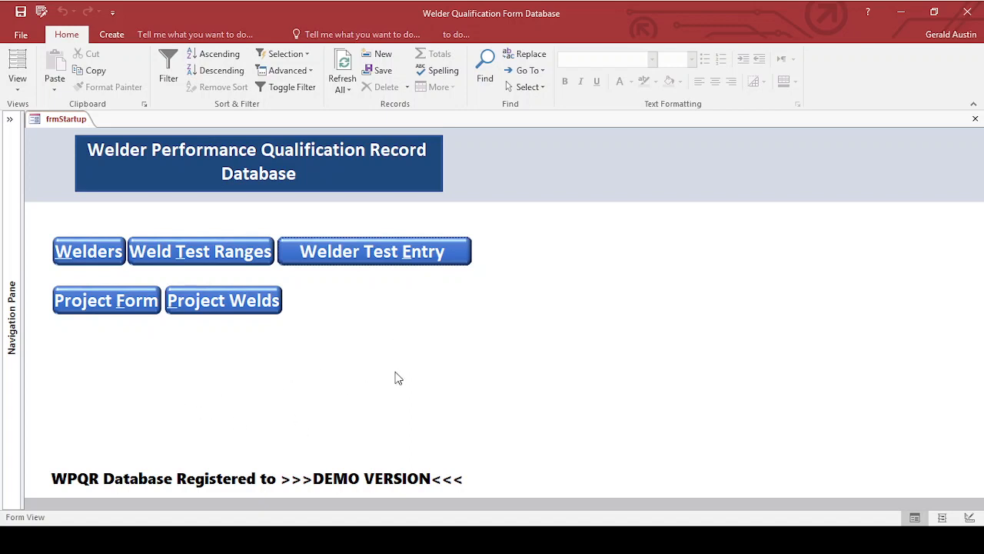
{"action": "mouse_move", "coordinate": [327, 386]}
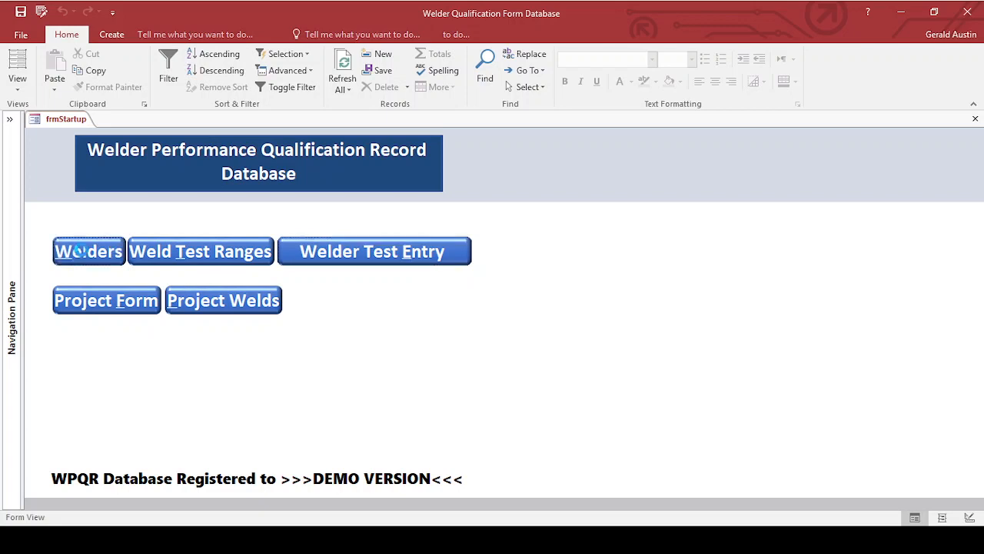
- Review the Welders form's production welds and other information, then close it
{"action": "left_click", "coordinate": [87, 251]}
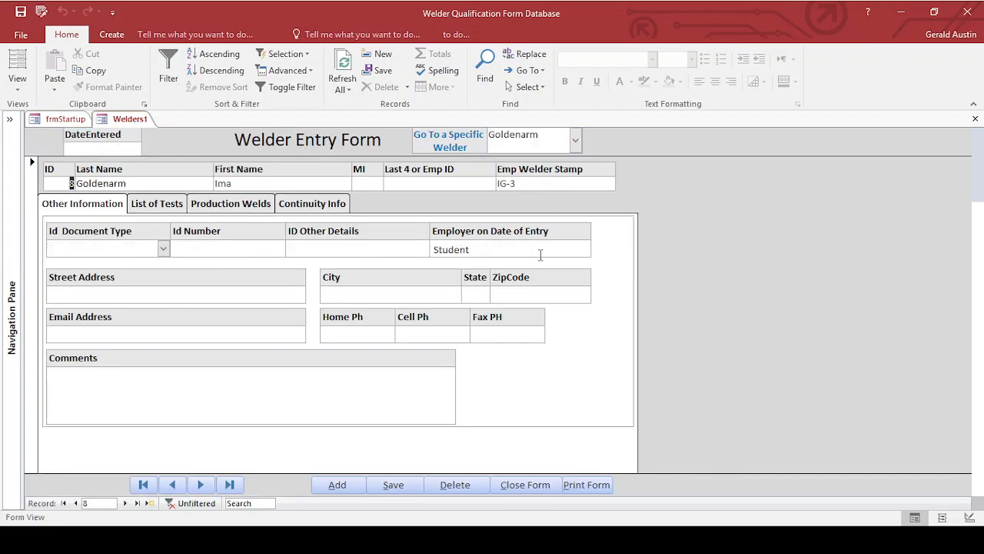
{"action": "left_click", "coordinate": [157, 203]}
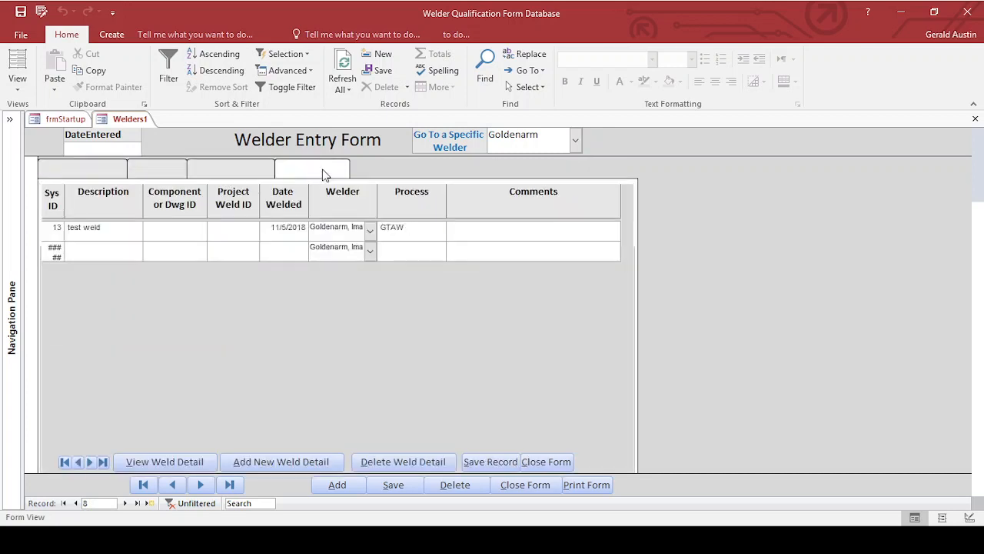
{"action": "left_click", "coordinate": [82, 167]}
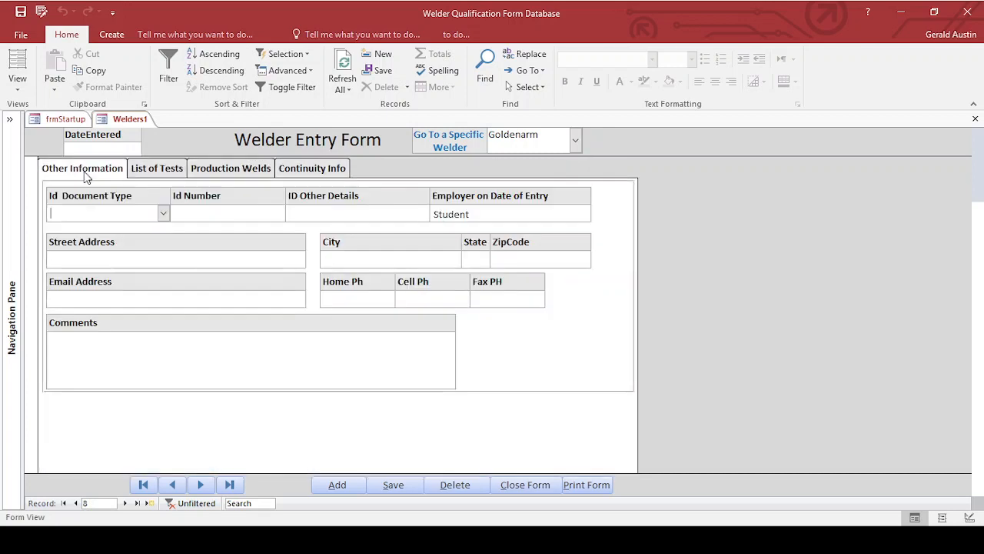
{"action": "left_click", "coordinate": [525, 485]}
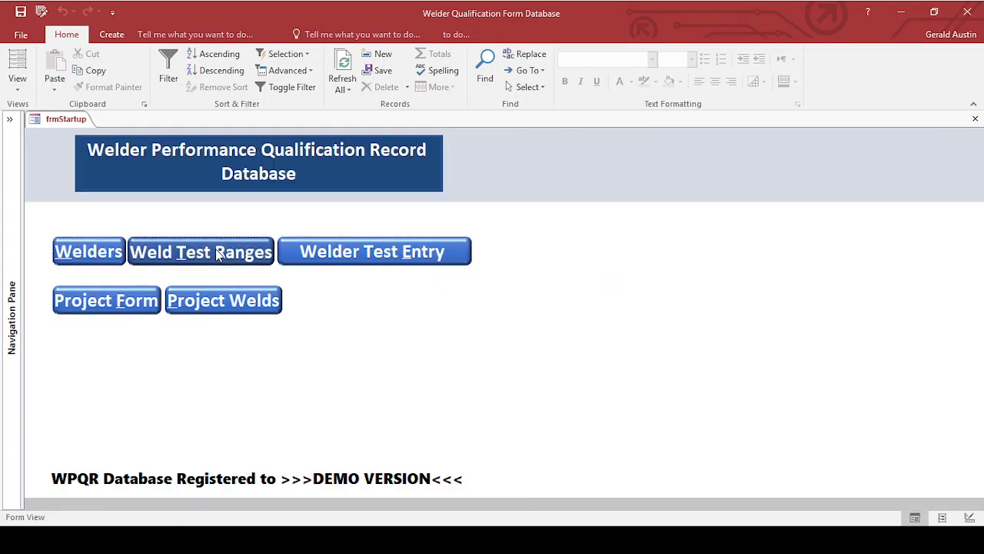
{"action": "mouse_move", "coordinate": [630, 344]}
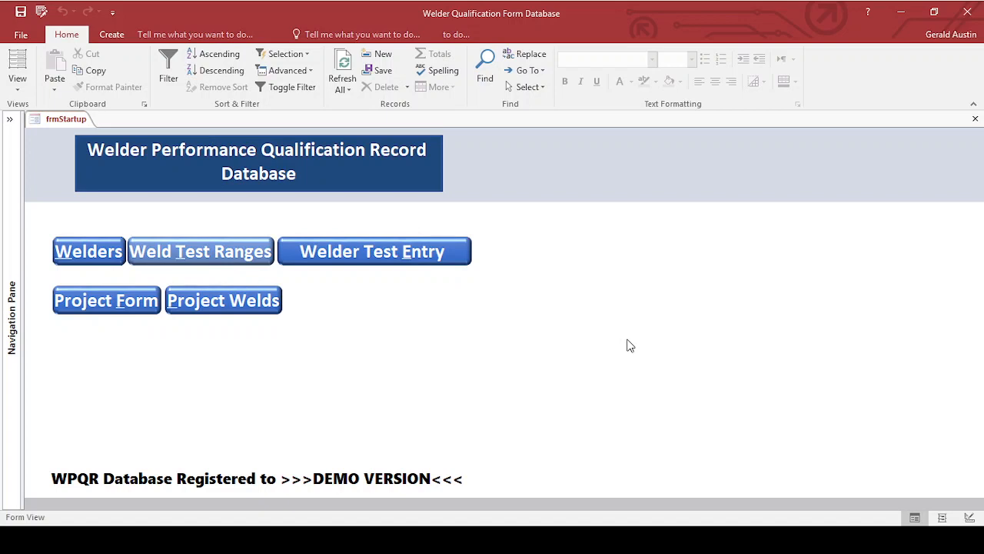
{"action": "mouse_move", "coordinate": [625, 339]}
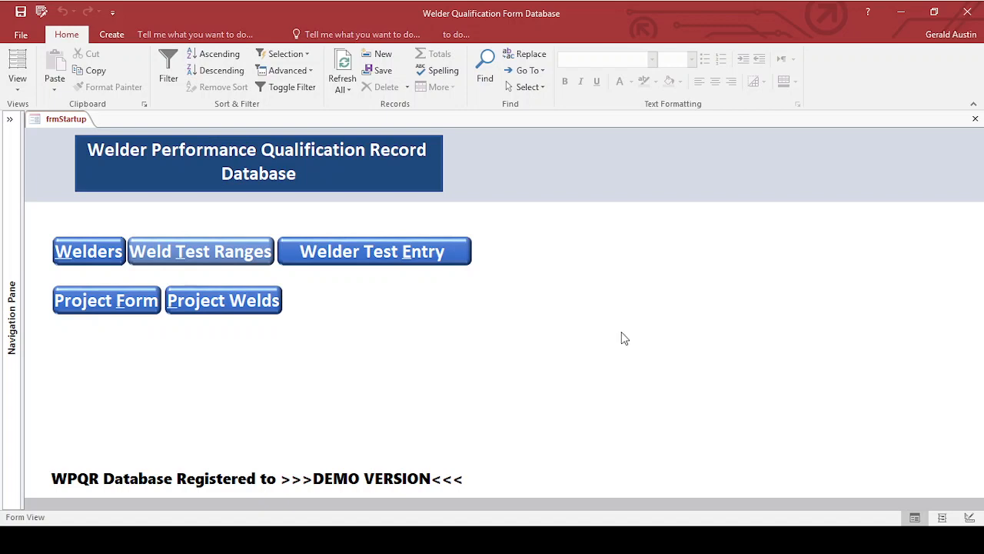
- Page through the Weld Test Ranges records and close that form
{"action": "left_click", "coordinate": [199, 251]}
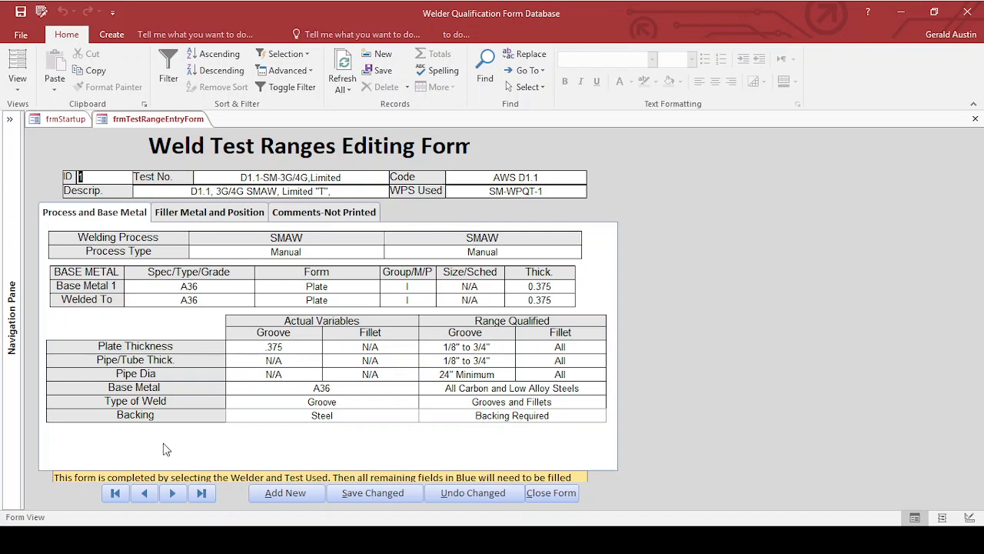
{"action": "left_click", "coordinate": [172, 493]}
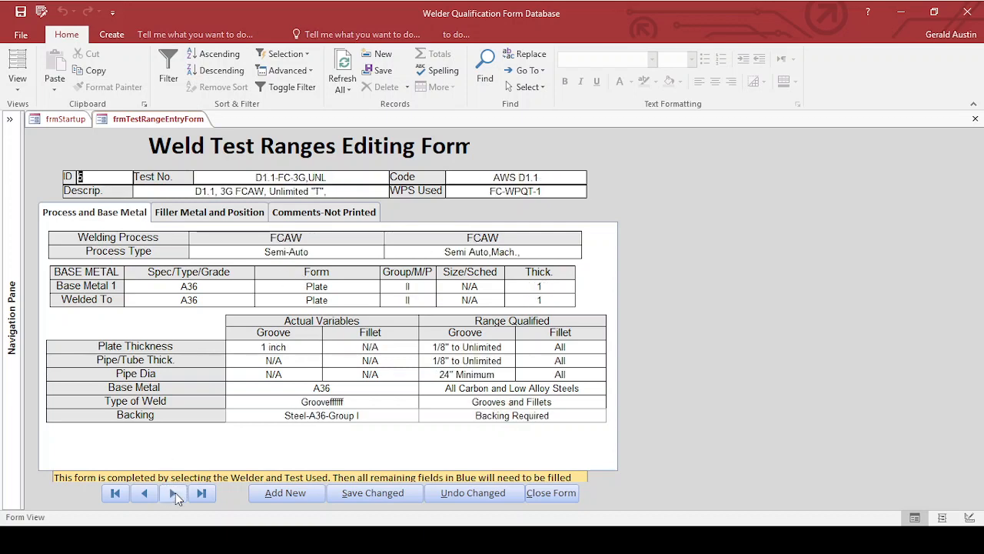
{"action": "left_click", "coordinate": [145, 493]}
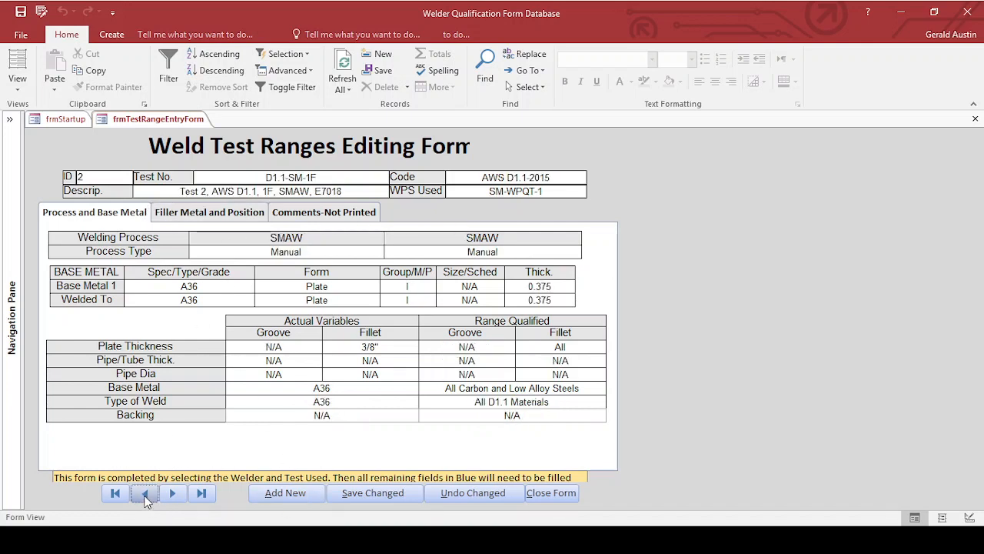
{"action": "left_click", "coordinate": [143, 493]}
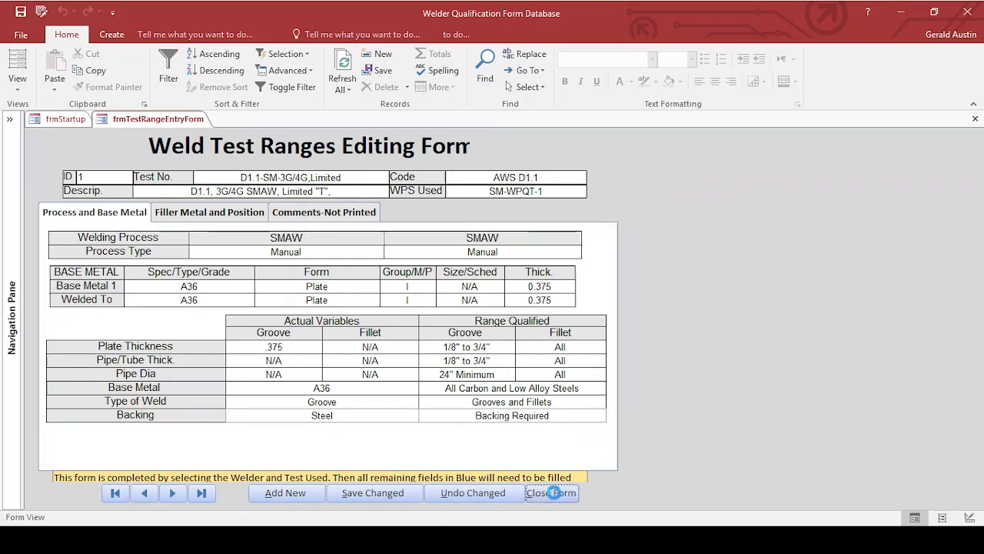
{"action": "left_click", "coordinate": [552, 492]}
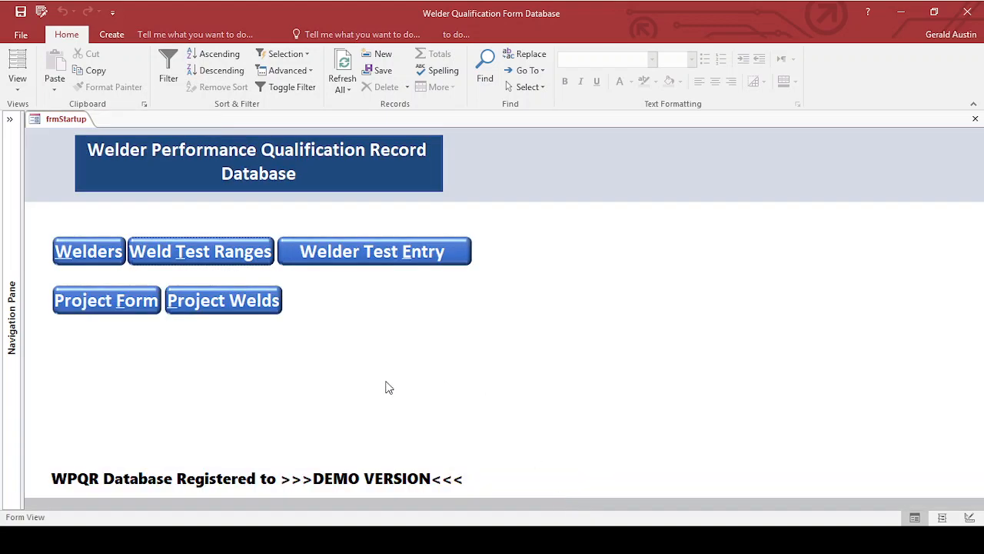
- Add a new welder test with welder, test used, Company Witnessed ticked and witness 'Idon', showing its Inspection section
{"action": "left_click", "coordinate": [373, 251]}
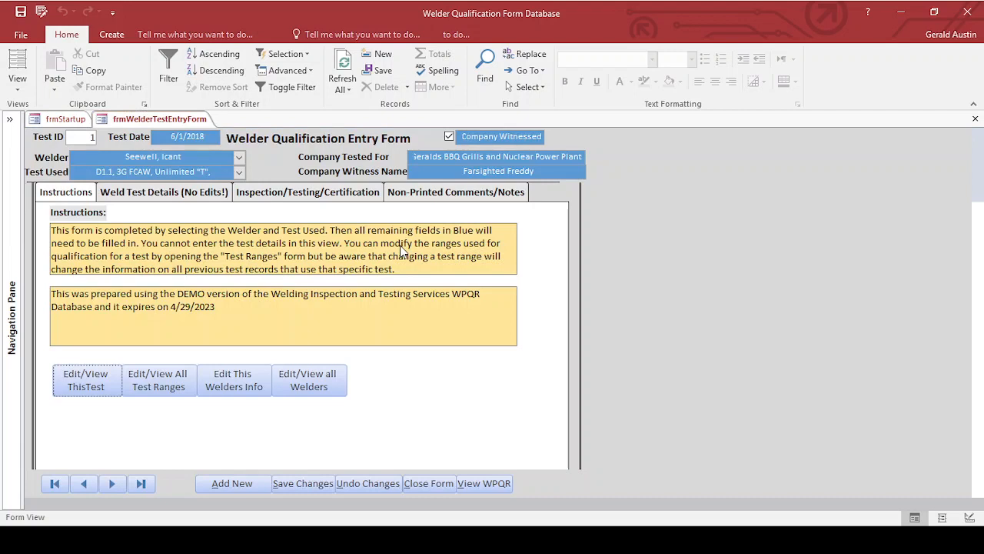
{"action": "left_click", "coordinate": [231, 483]}
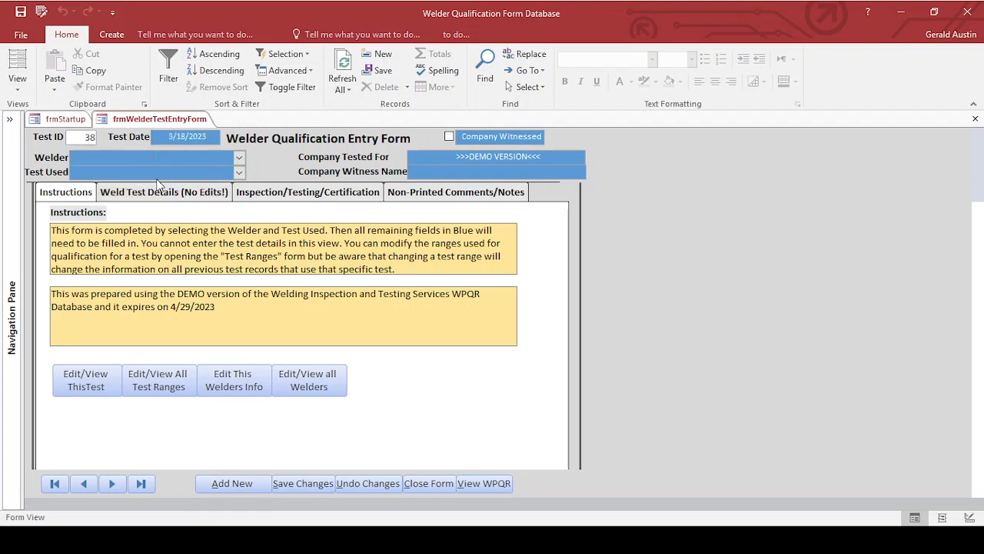
{"action": "left_click", "coordinate": [153, 157]}
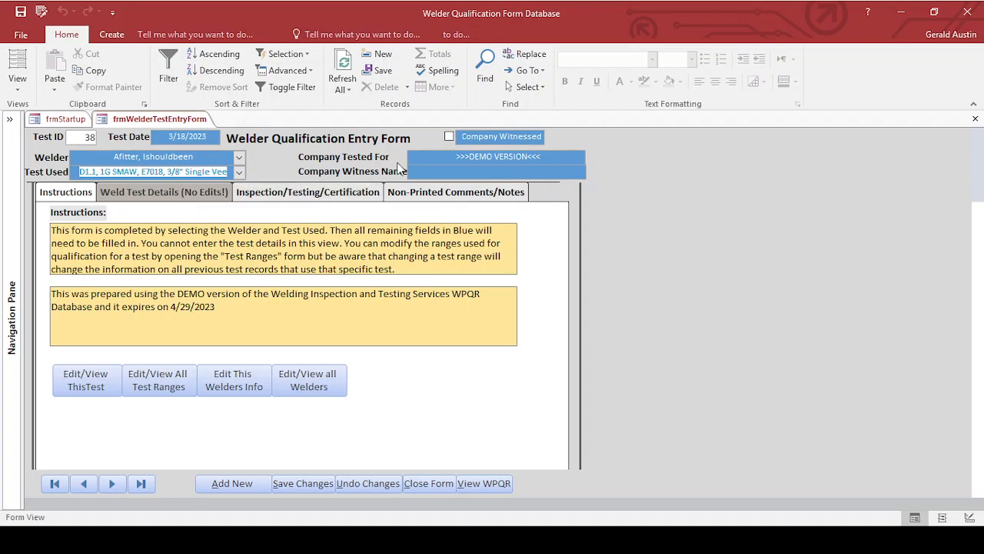
{"action": "left_click", "coordinate": [449, 136]}
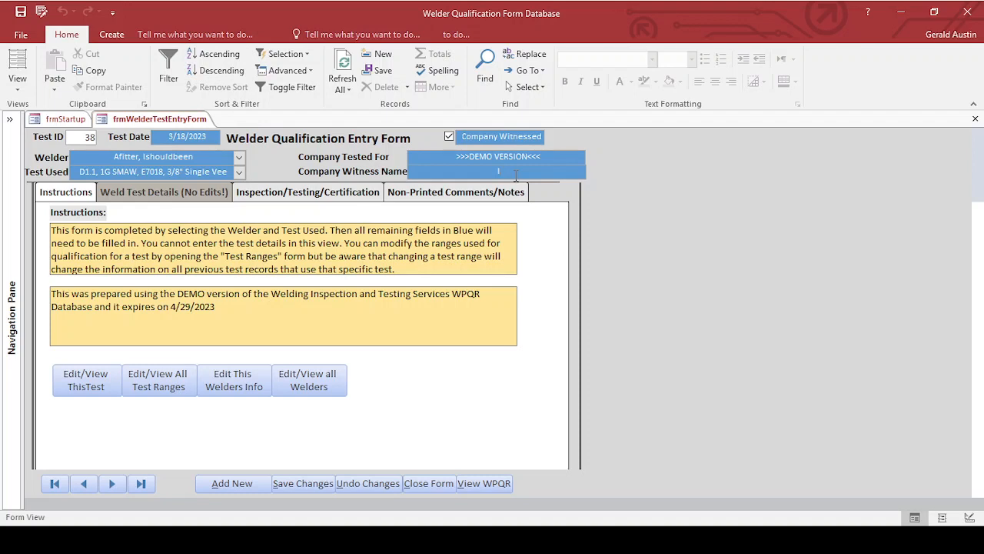
{"action": "type", "text": "Idont Seewell"}
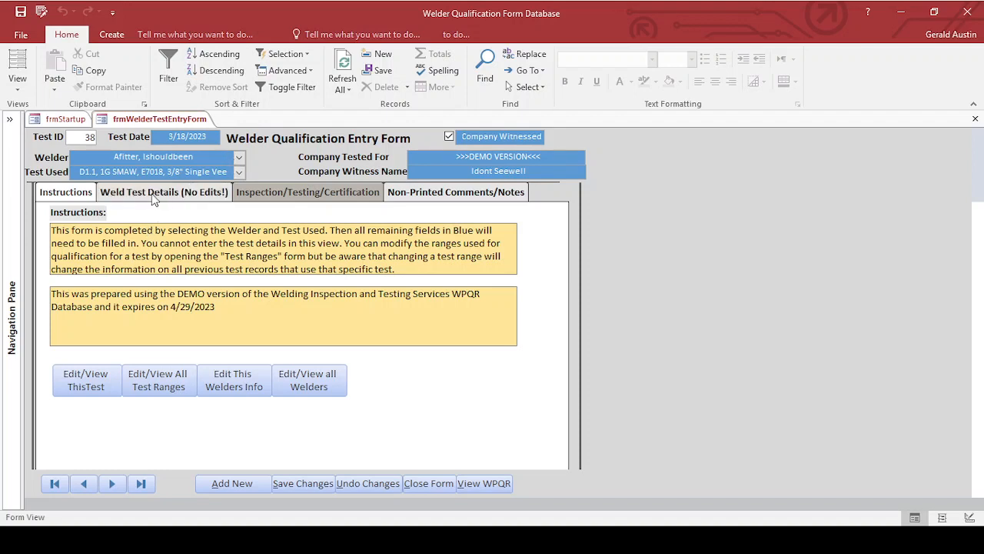
{"action": "left_click", "coordinate": [164, 191]}
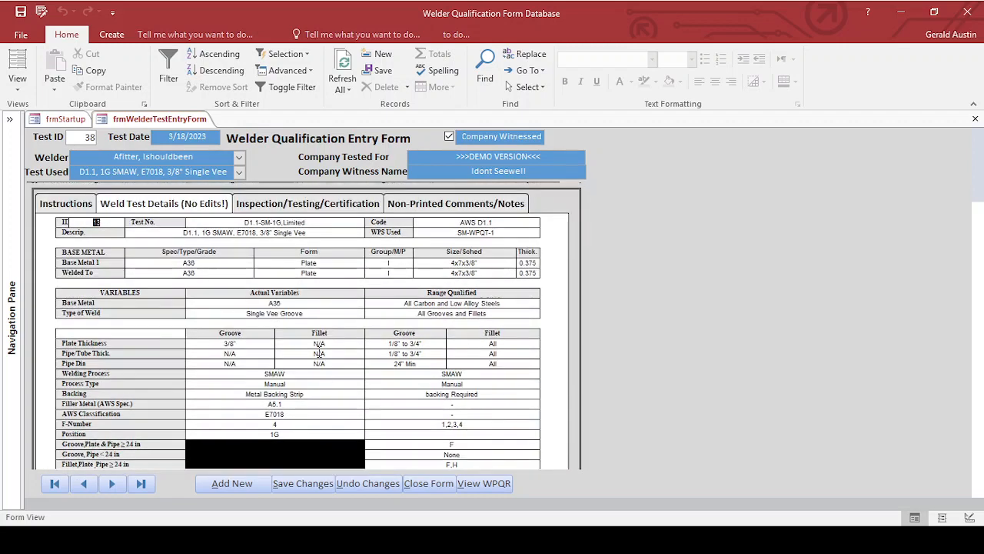
{"action": "left_click", "coordinate": [307, 203]}
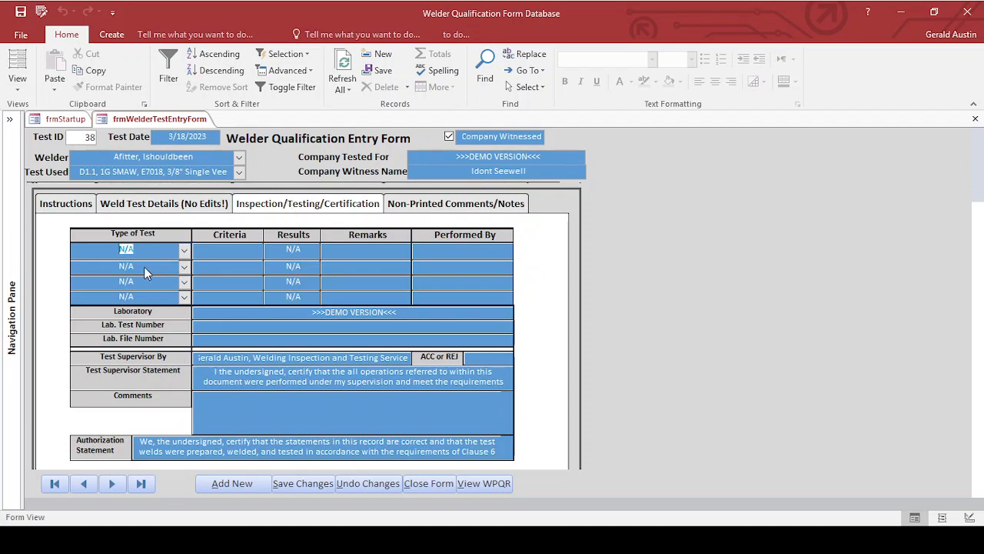
- Fill the Visual inspection row with criteria, acceptance, 'Underc' remarks and performer 'Idont See'
{"action": "left_click", "coordinate": [126, 249]}
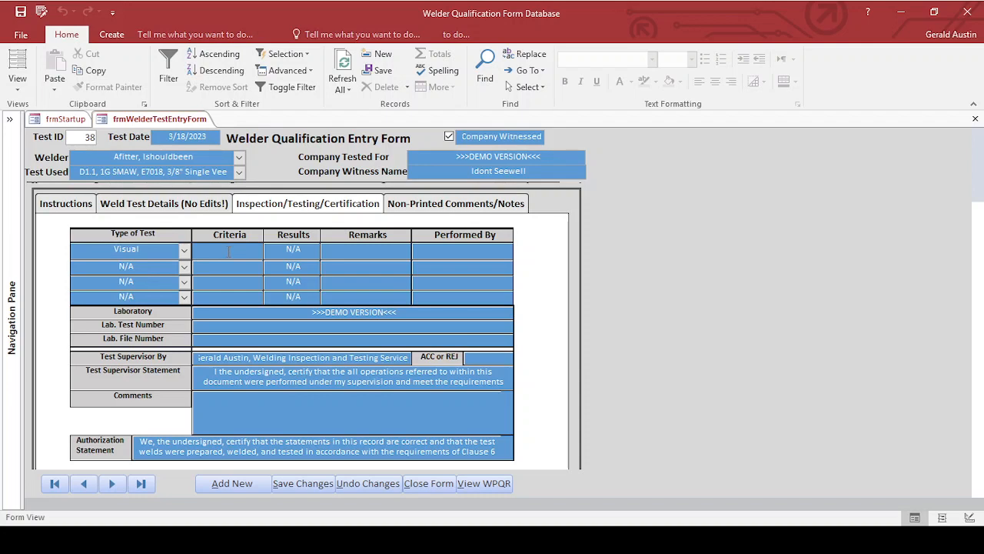
{"action": "type", "text": "1 1"}
{"action": "type", "text": "Acc"}
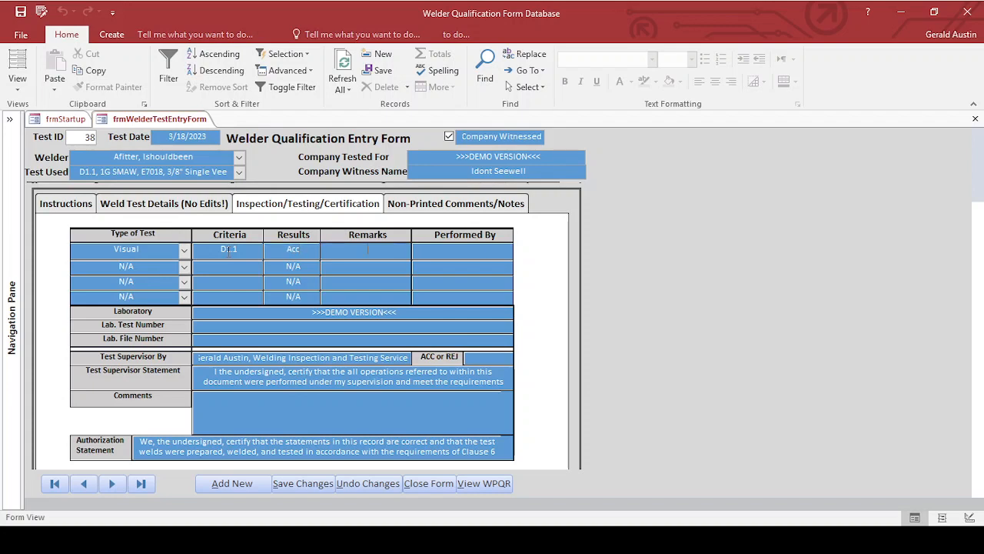
{"action": "type", "text": "Undercut <1/32\""}
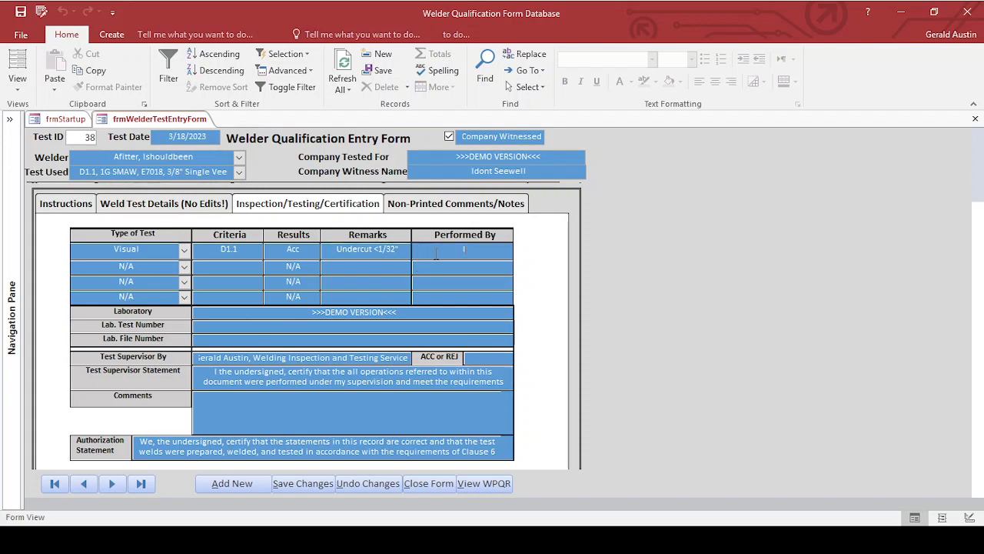
{"action": "type", "text": "Idont Seewell"}
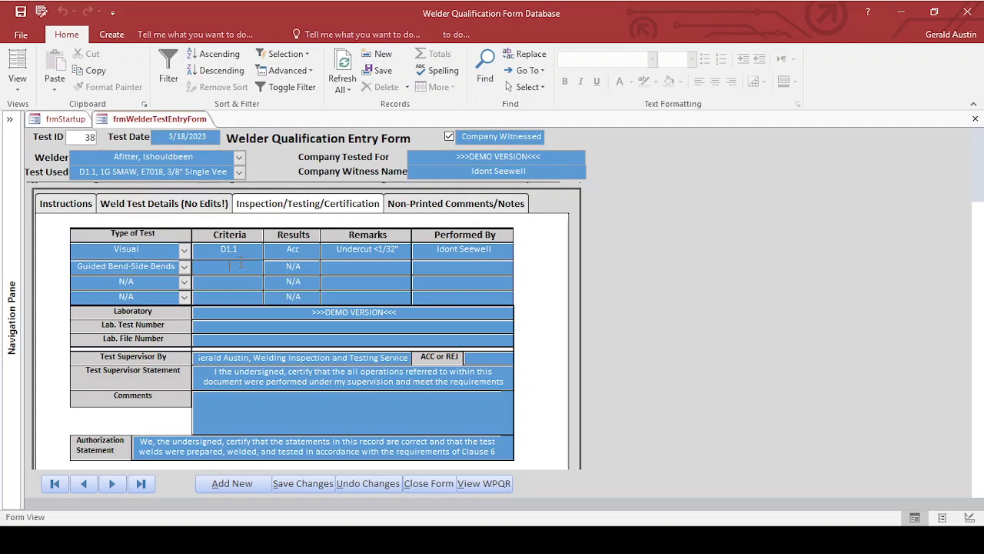
- Fill the guided side-bend row with D1.1 criteria, ACC result, remarks and the same performer
{"action": "type", "text": "D1.1"}
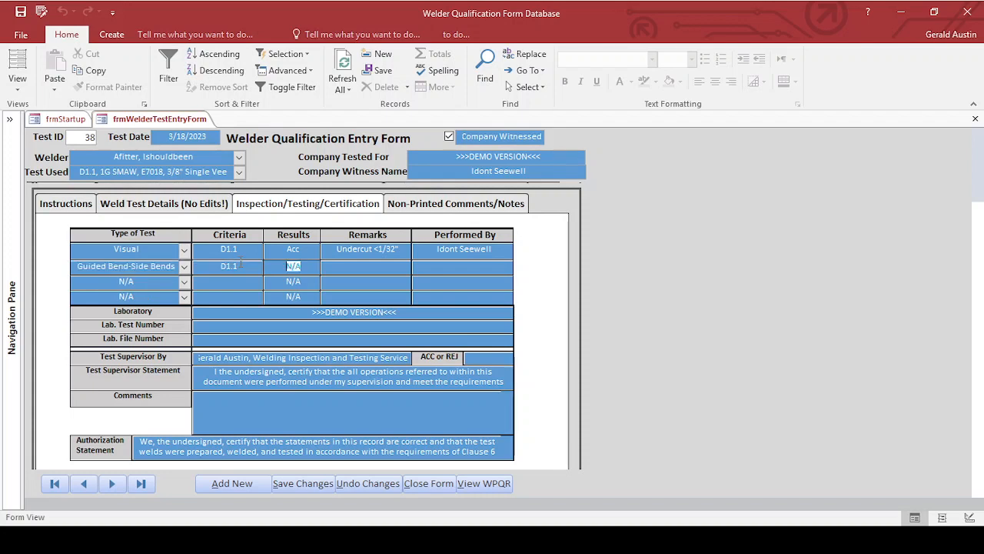
{"action": "type", "text": "ACC"}
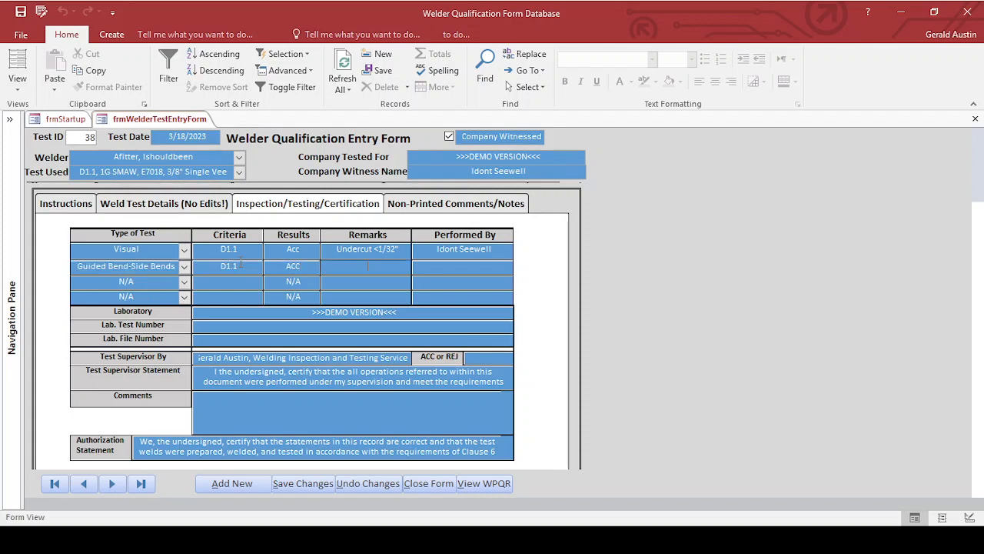
{"action": "type", "text": "2 Bends"}
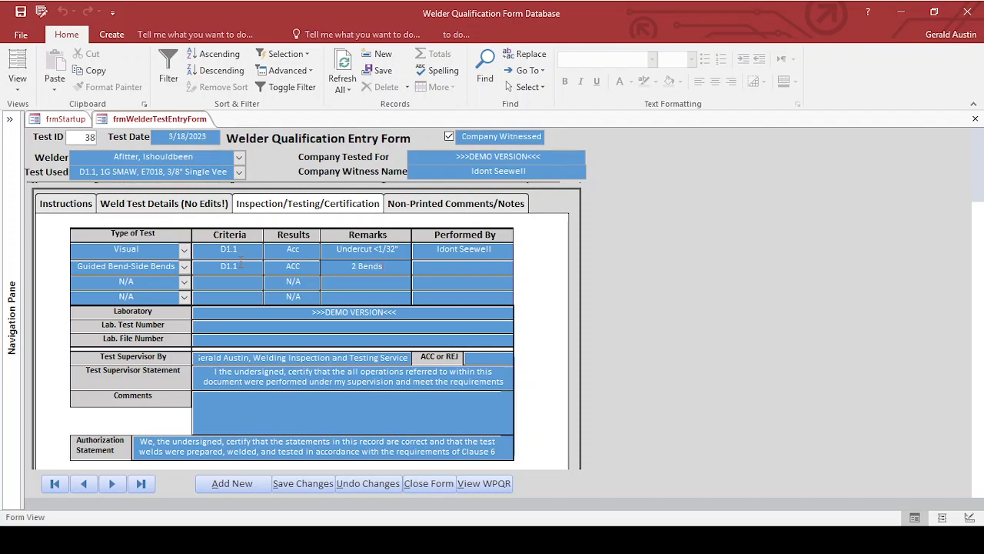
{"action": "type", "text": "1"}
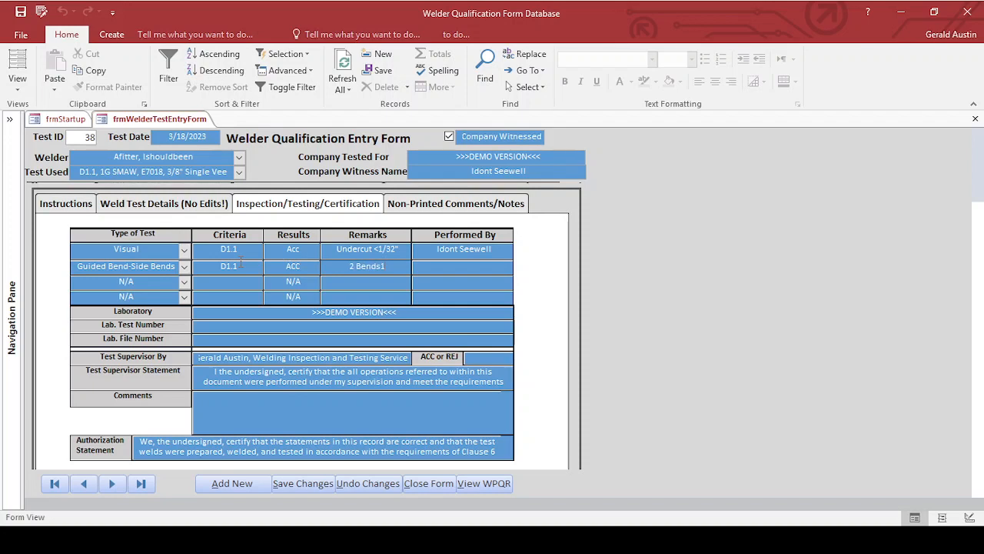
{"action": "type", "text": "1G"}
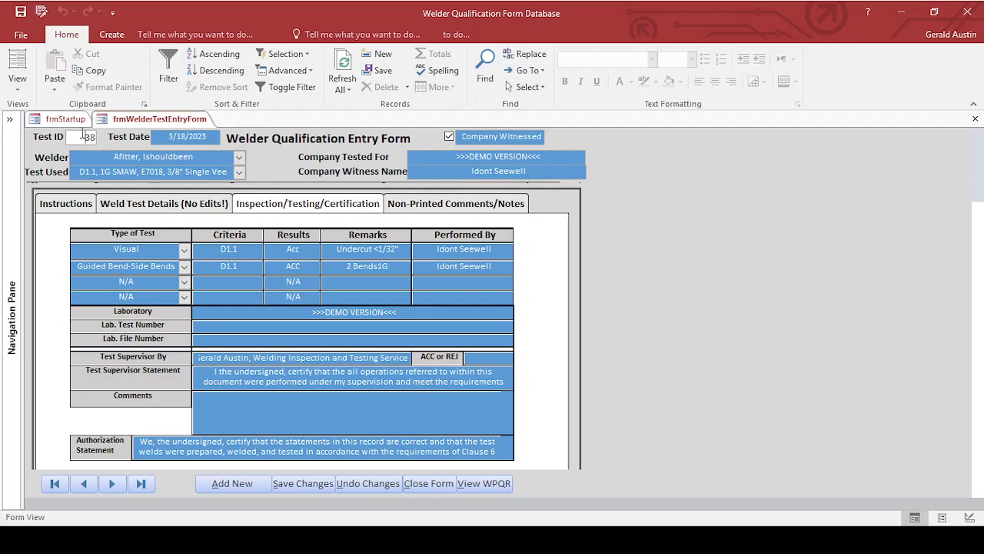
{"action": "left_click", "coordinate": [87, 136]}
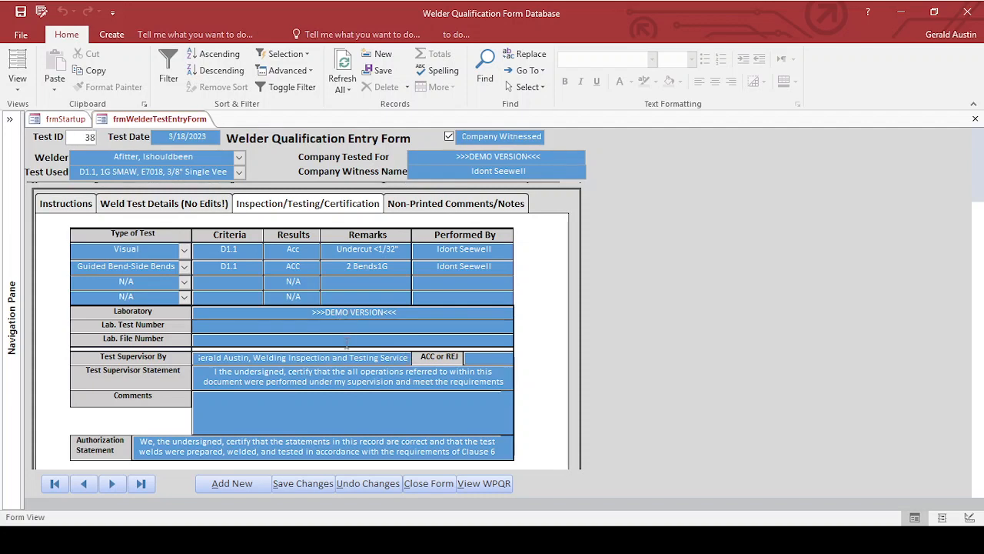
- Enter lab test and file number 38, result Acc, and comment 'This Test is a Demo'
{"action": "type", "text": "3"}
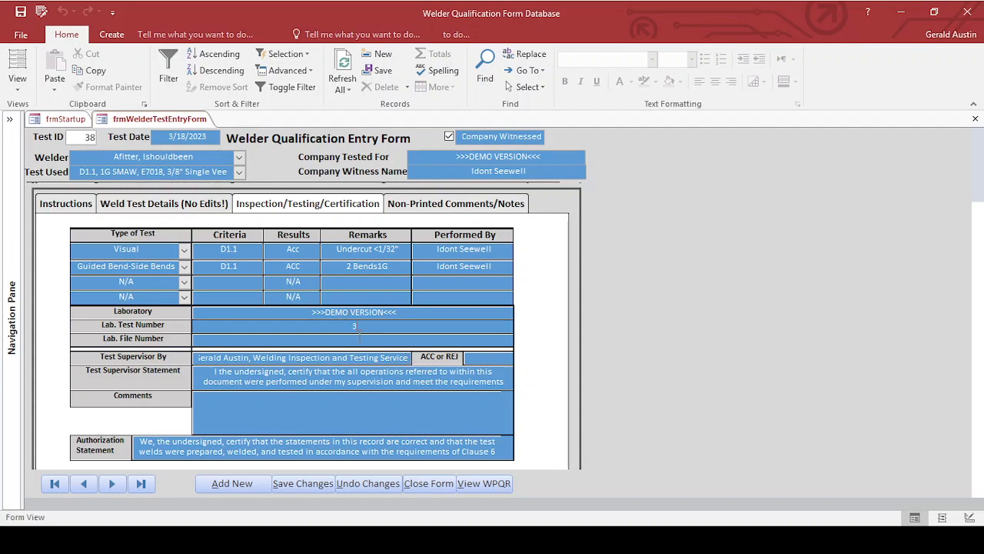
{"action": "type", "text": "8"}
{"action": "left_click", "coordinate": [353, 339]}
{"action": "type", "text": "38"}
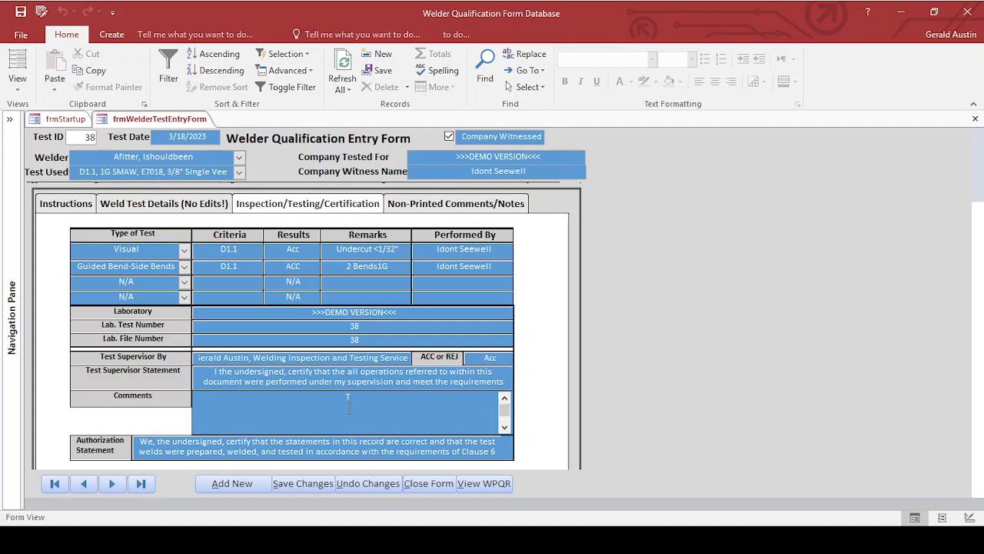
{"action": "type", "text": "This Test is"}
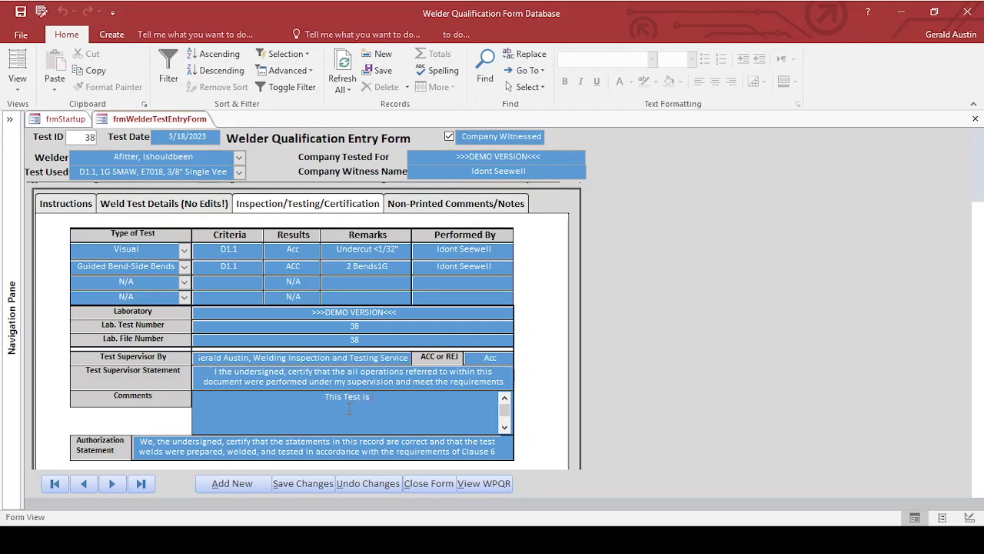
{"action": "type", "text": "a Demo."}
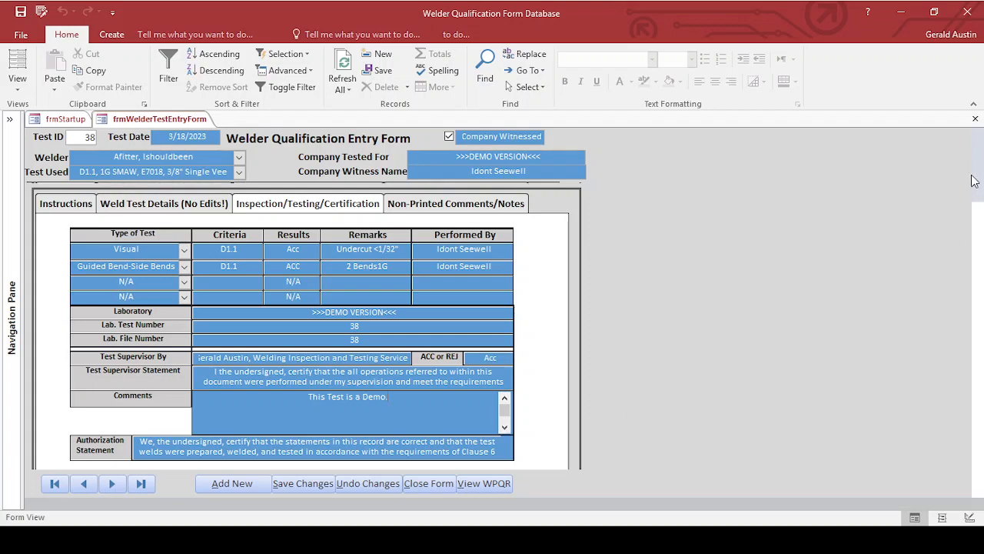
{"action": "scroll", "scroll_direction": "down", "scroll_amount": 3}
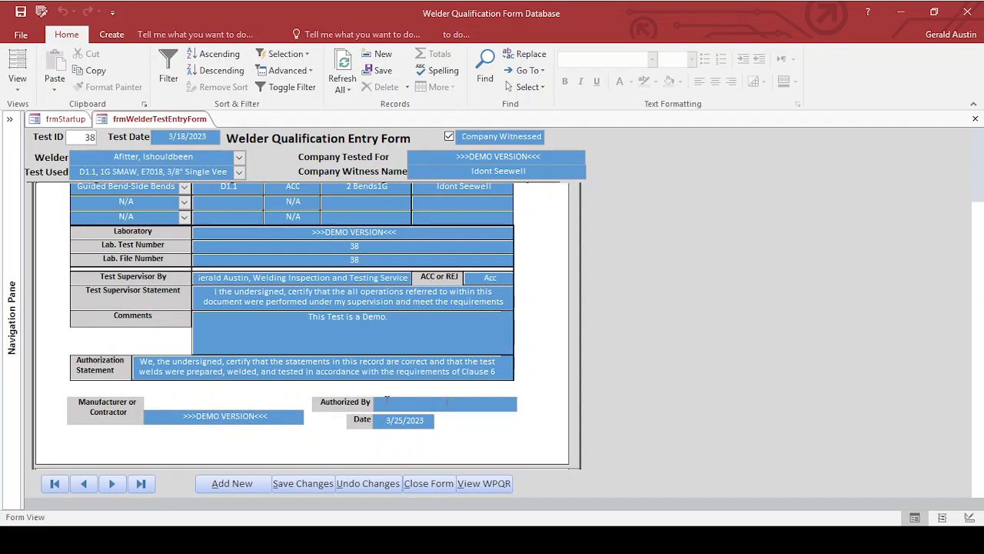
{"action": "type", "text": "Gera"}
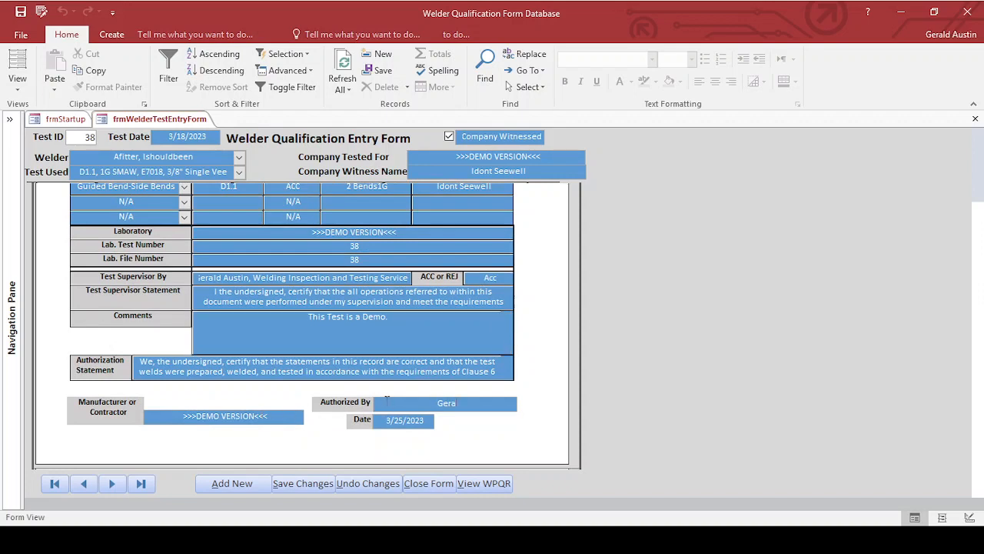
{"action": "type", "text": "Gerald Austin"}
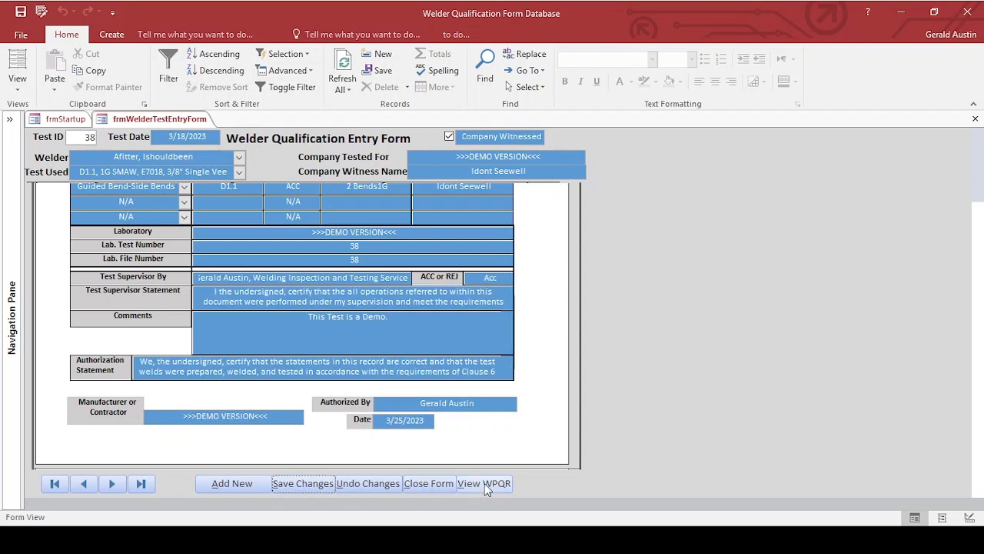
{"action": "left_click", "coordinate": [482, 483]}
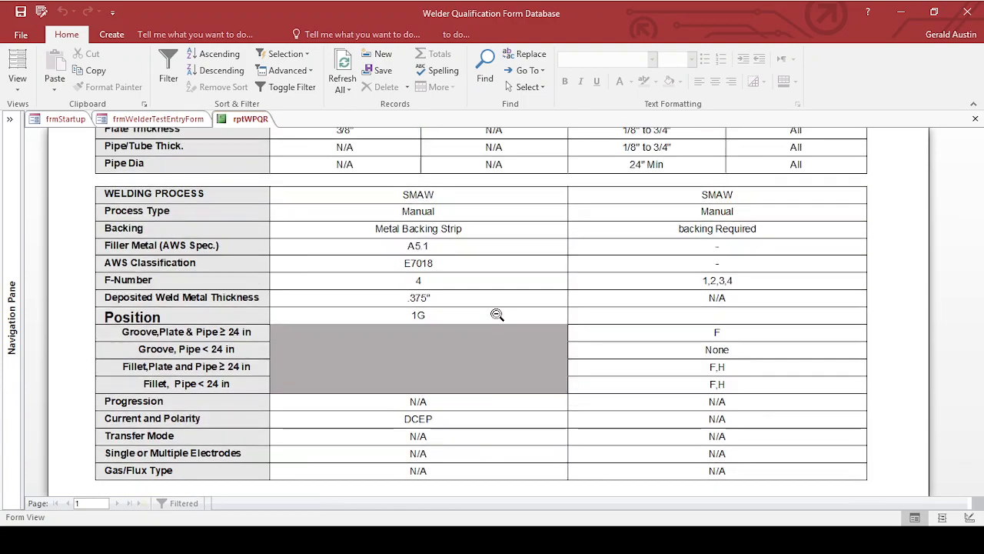
{"action": "scroll", "scroll_direction": "down", "scroll_amount": 3}
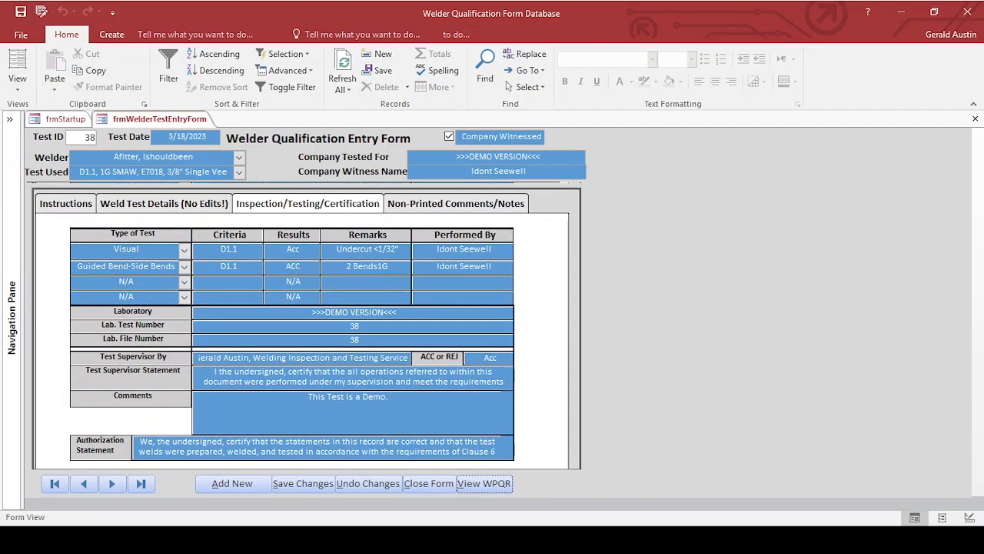
- Close the Welder Test Entry form, then open and close the Production Welds Detail form
{"action": "left_click", "coordinate": [428, 483]}
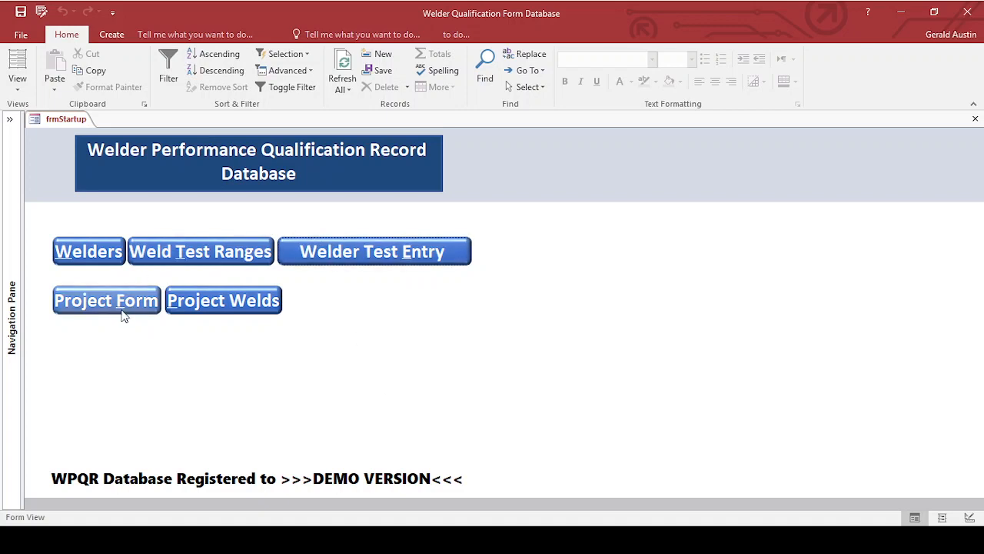
{"action": "left_click", "coordinate": [106, 300]}
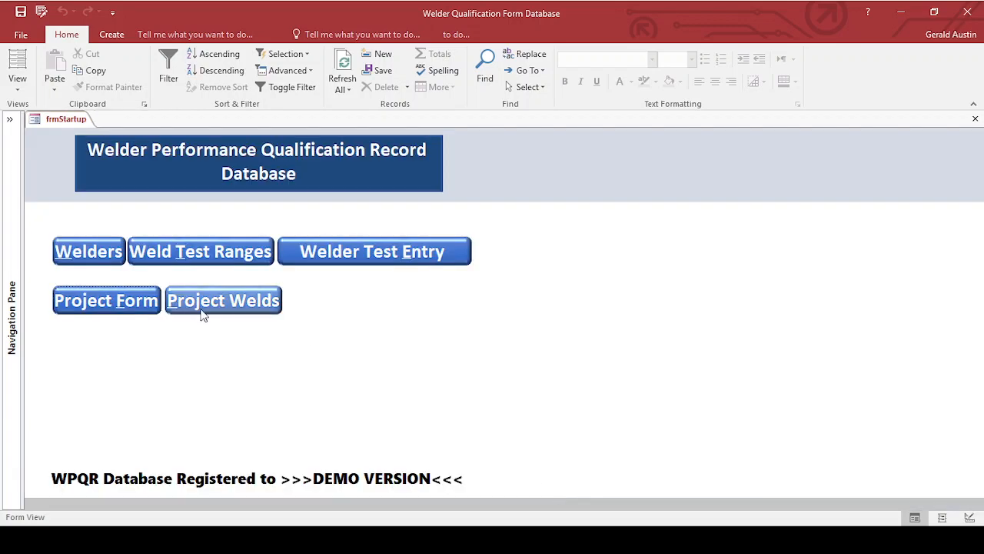
{"action": "left_click", "coordinate": [223, 299]}
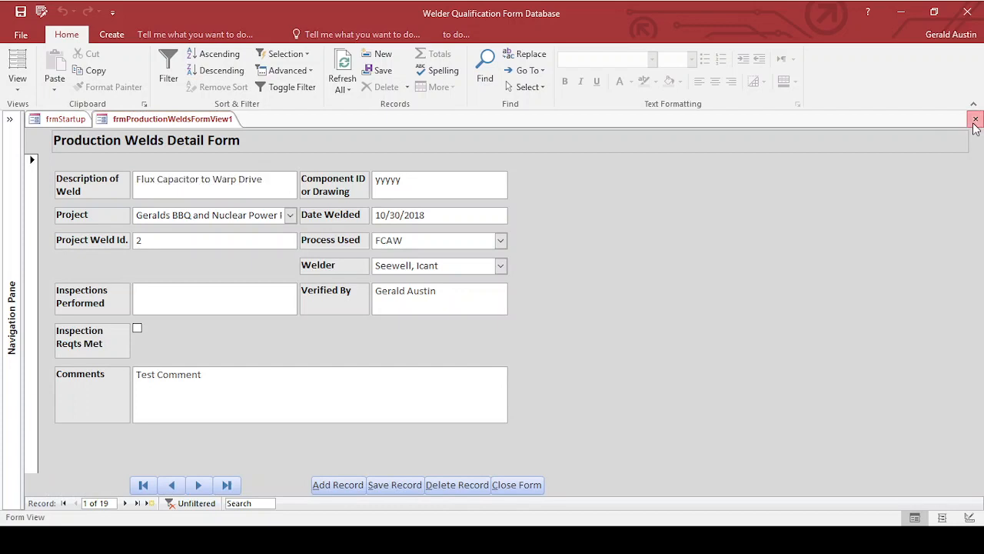
{"action": "left_click", "coordinate": [975, 119]}
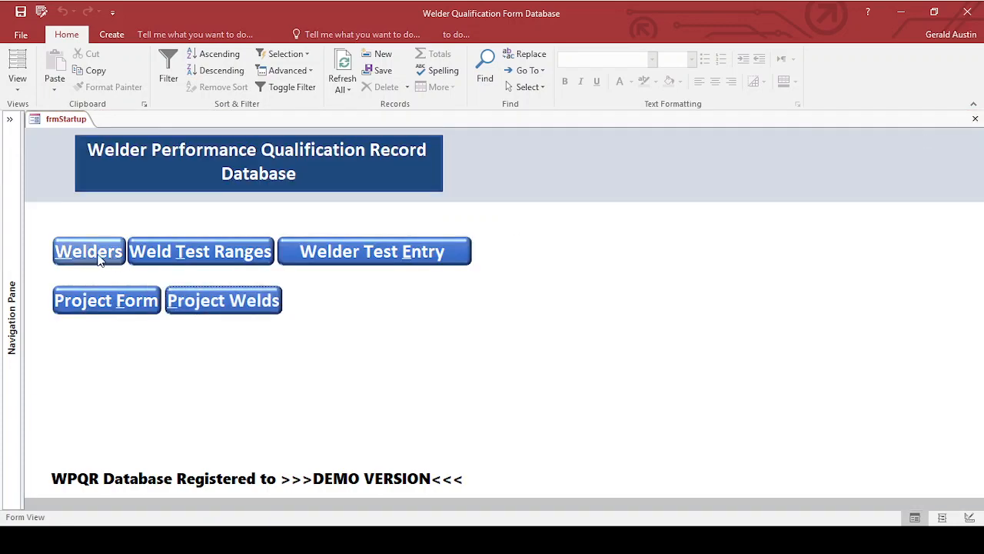
- Open welder Seewell's record and view its Production Welds and Continuity Info tabs
{"action": "left_click", "coordinate": [88, 251]}
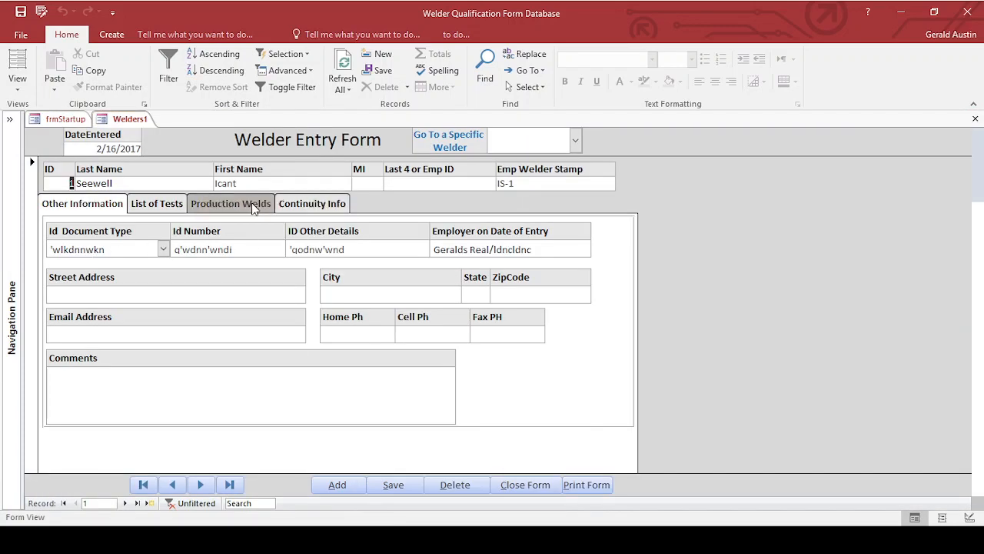
{"action": "left_click", "coordinate": [230, 203]}
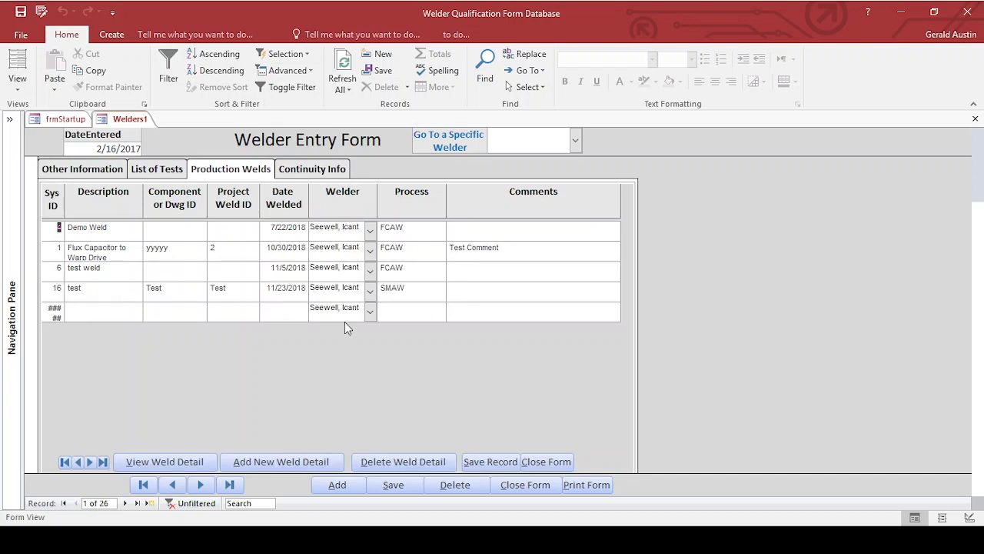
{"action": "left_click", "coordinate": [311, 168]}
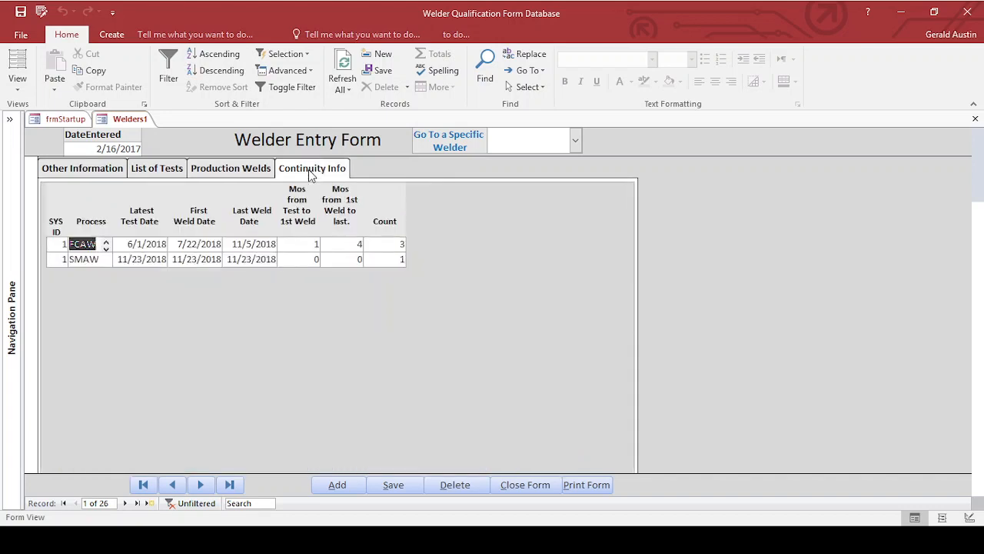
{"action": "mouse_move", "coordinate": [302, 206]}
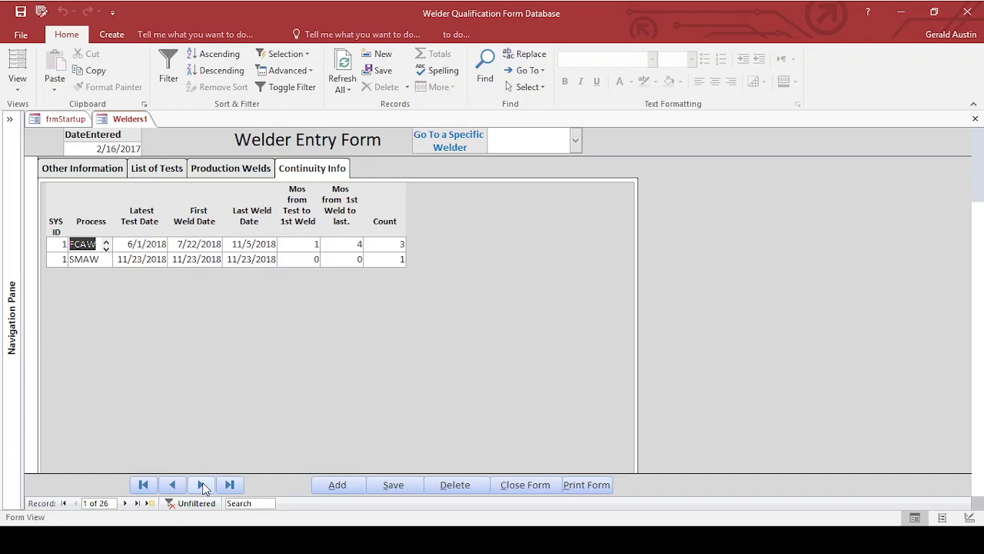
- Page to welder Austin's record, whose FCAW continuity shows a 41-month gap flagged red
{"action": "left_click", "coordinate": [200, 484]}
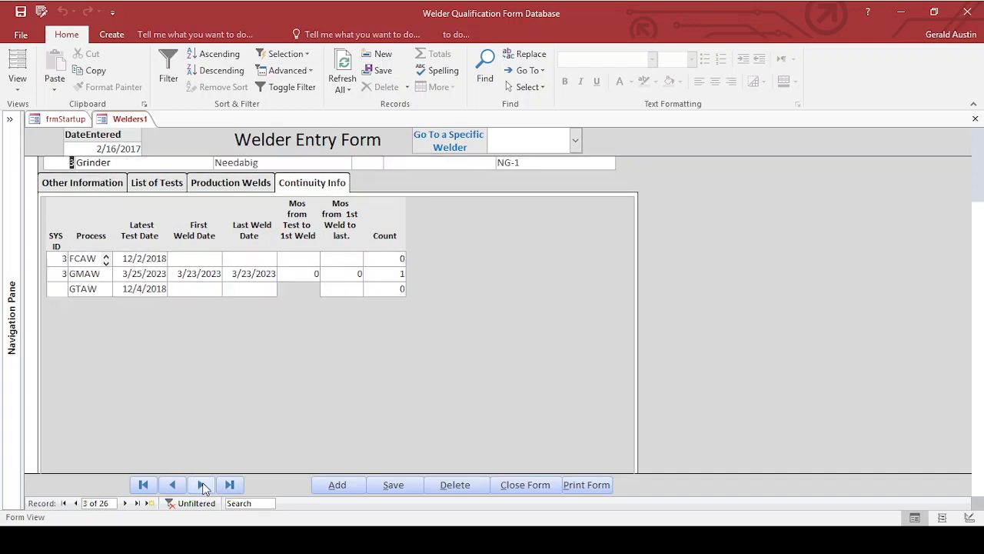
{"action": "left_click", "coordinate": [201, 484]}
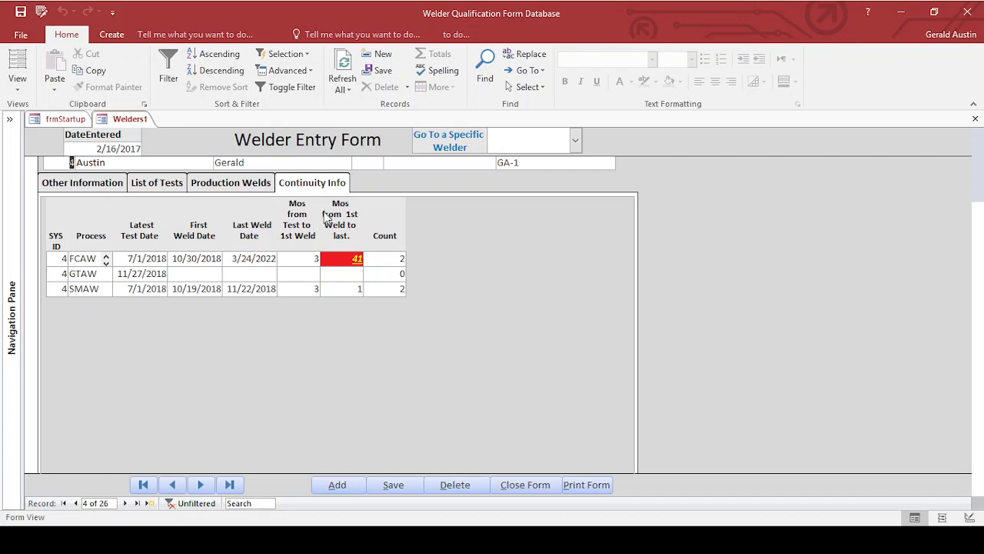
{"action": "mouse_move", "coordinate": [305, 234]}
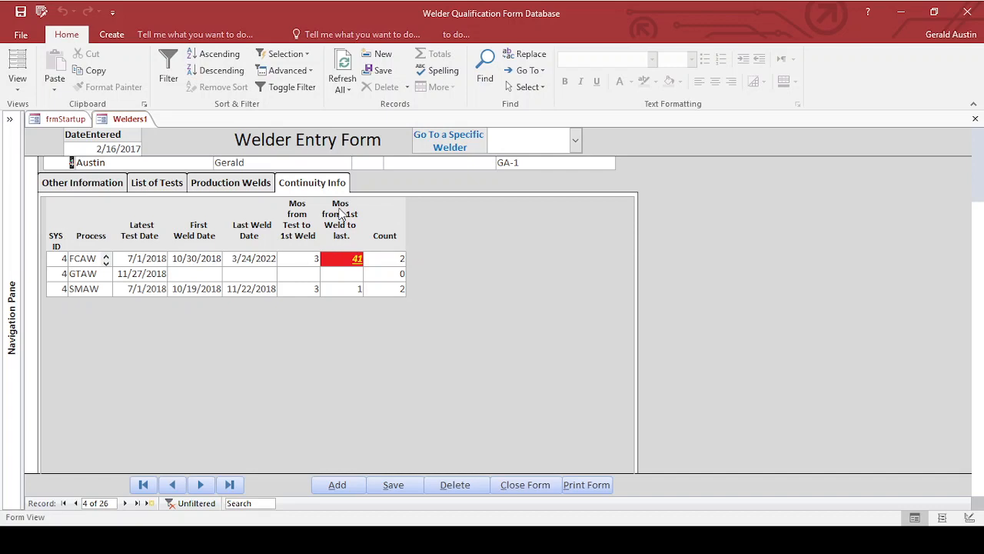
{"action": "mouse_move", "coordinate": [355, 233]}
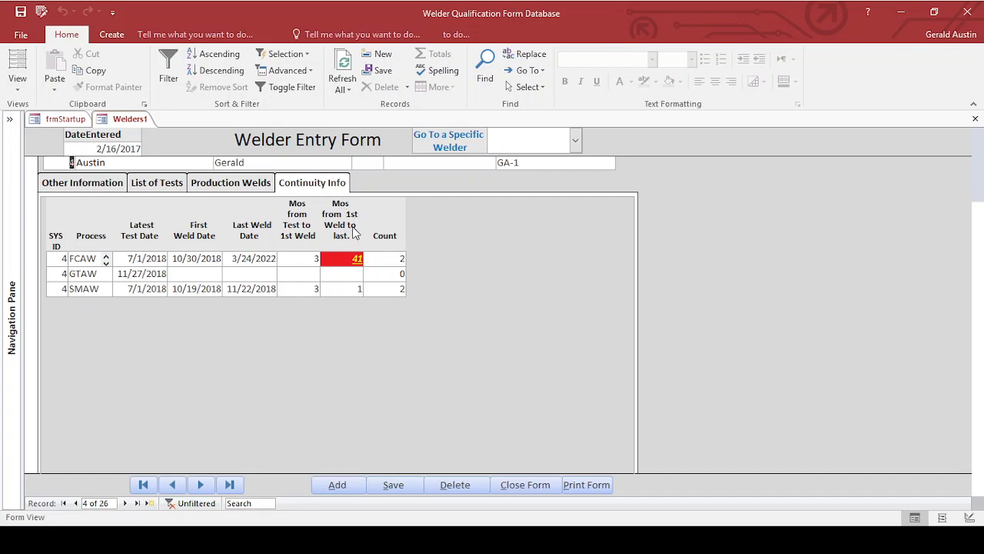
{"action": "mouse_move", "coordinate": [421, 264]}
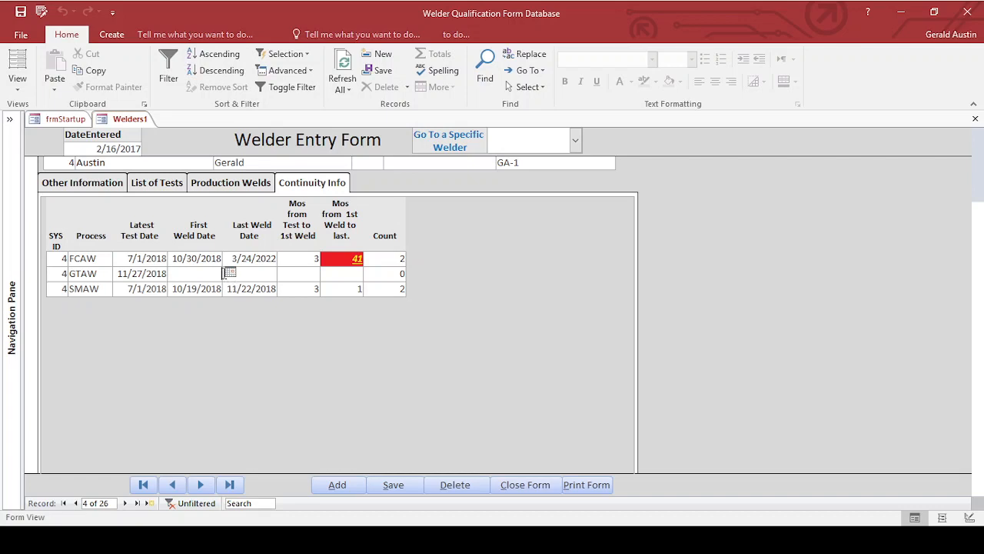
{"action": "mouse_move", "coordinate": [188, 342]}
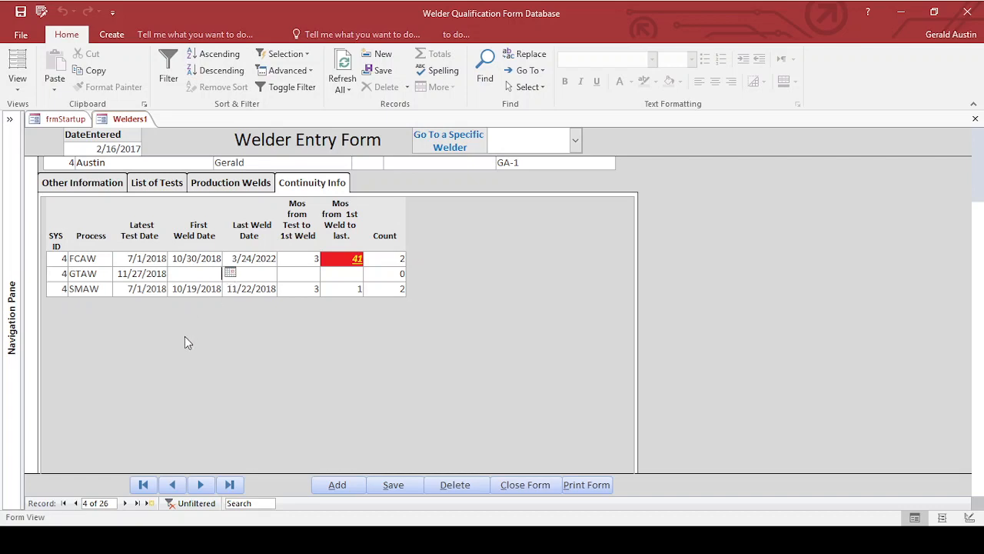
{"action": "mouse_move", "coordinate": [599, 472]}
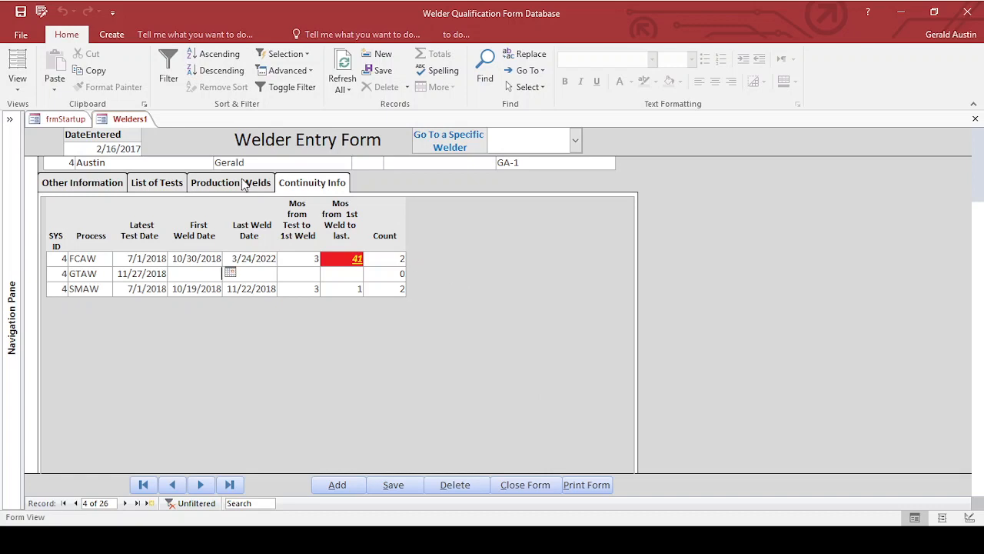
- View Austin's Other Information tab, then close the welder entry form
{"action": "left_click", "coordinate": [83, 183]}
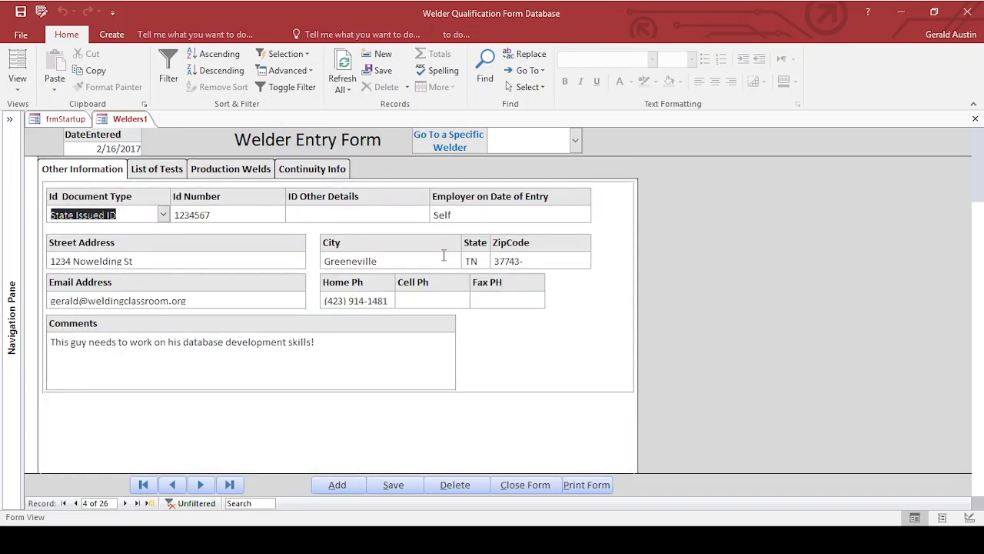
{"action": "mouse_move", "coordinate": [525, 484]}
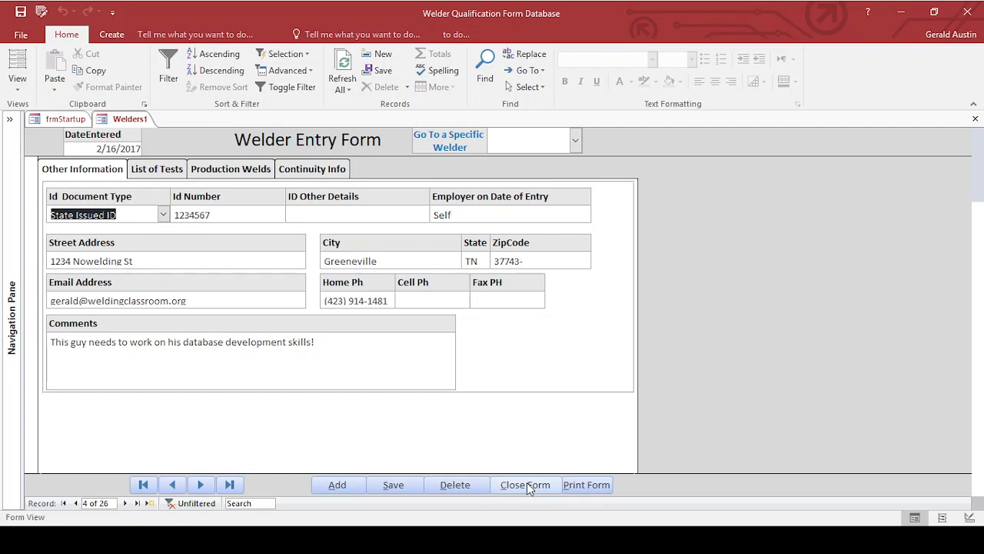
{"action": "left_click", "coordinate": [525, 484]}
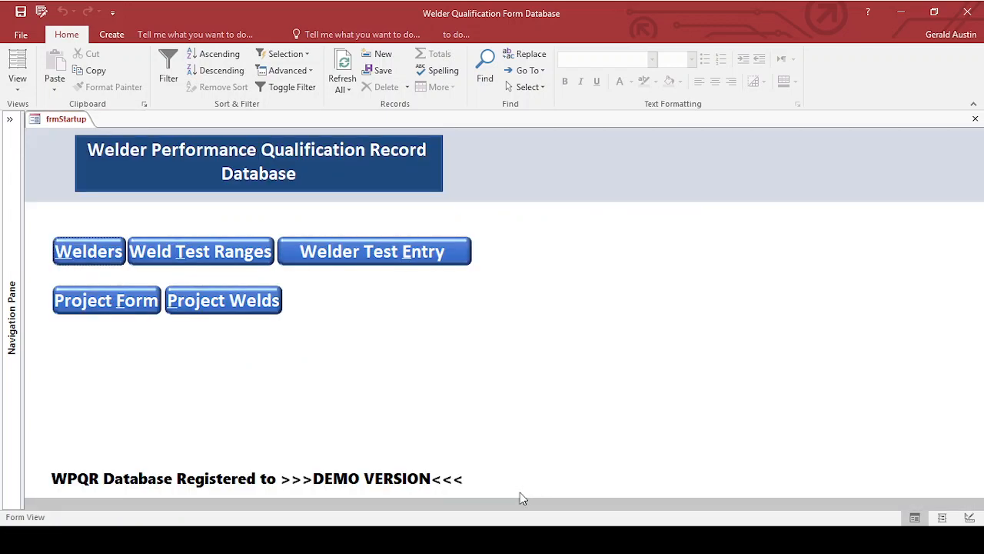